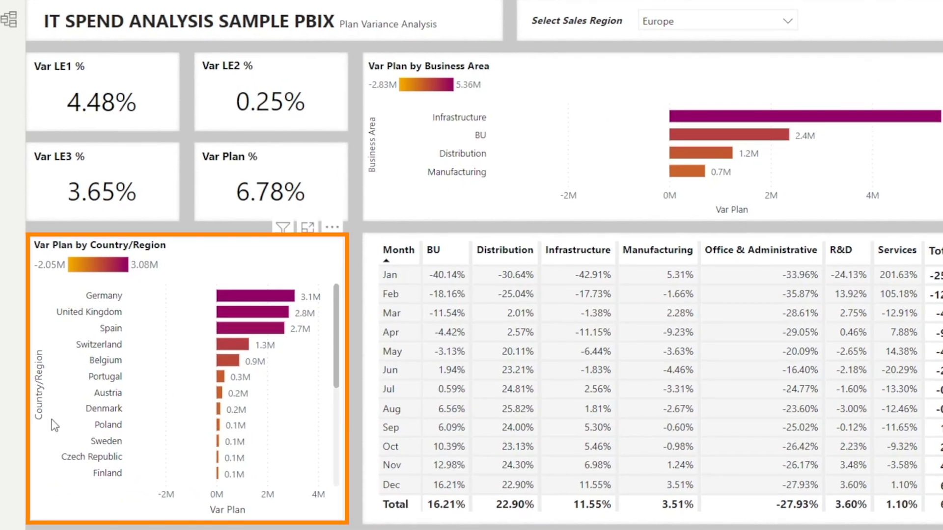
mouse_move(90, 295)
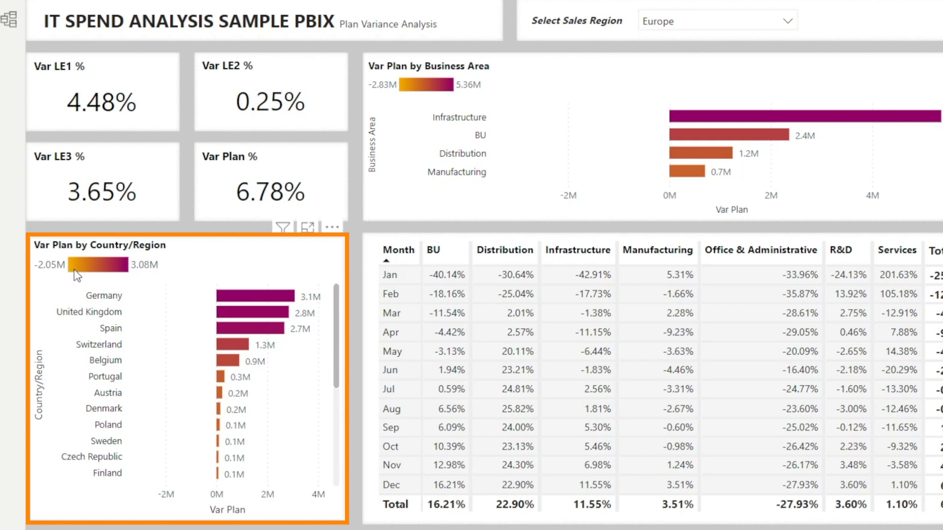
mouse_move(65, 277)
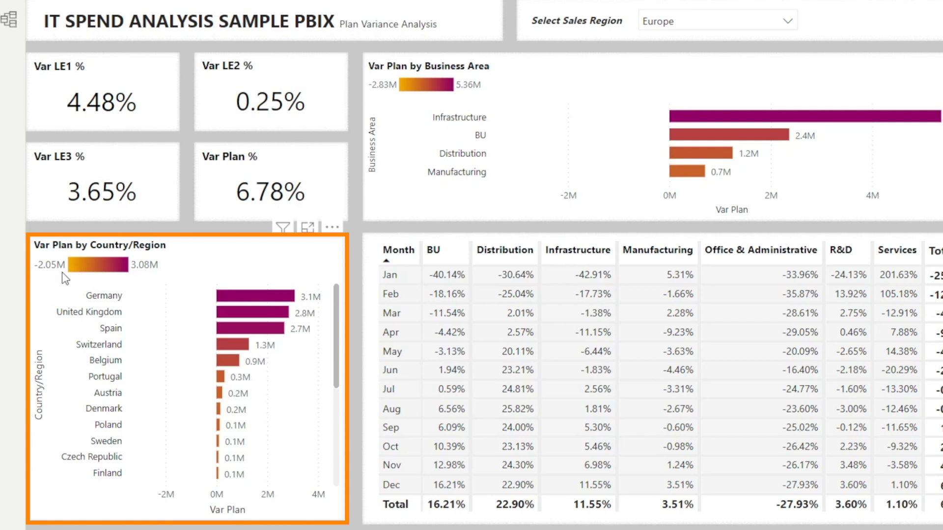
mouse_move(121, 294)
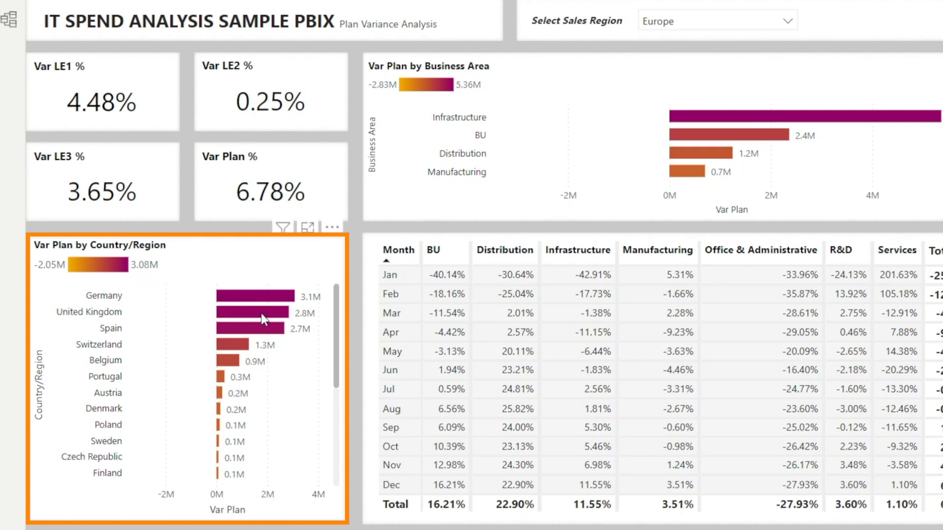
mouse_move(304, 318)
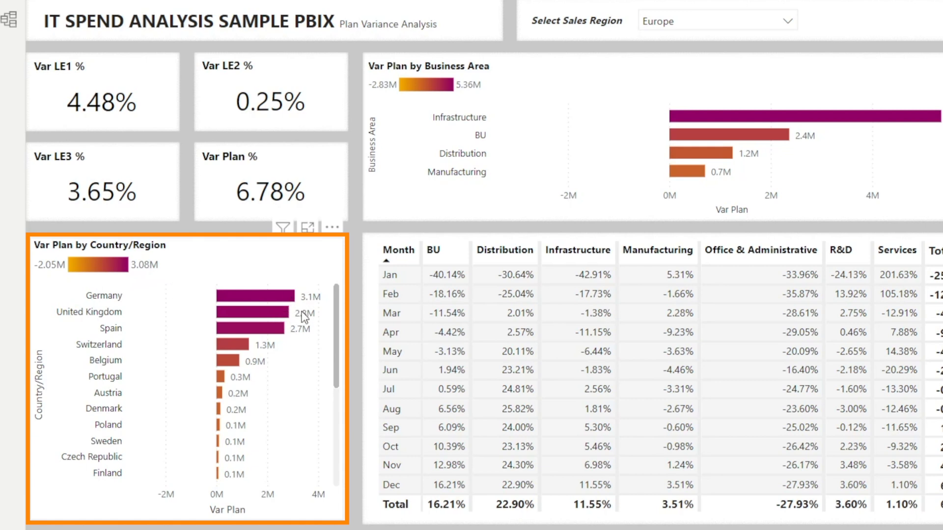
Add a clustered bar chart with Var Plan as values broken down by Country/Region.
scroll("down", 3)
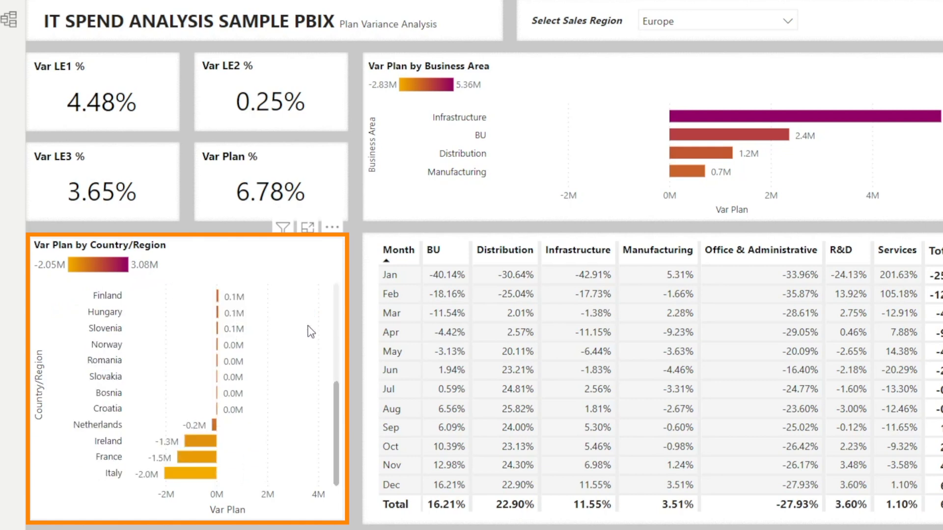
mouse_move(295, 454)
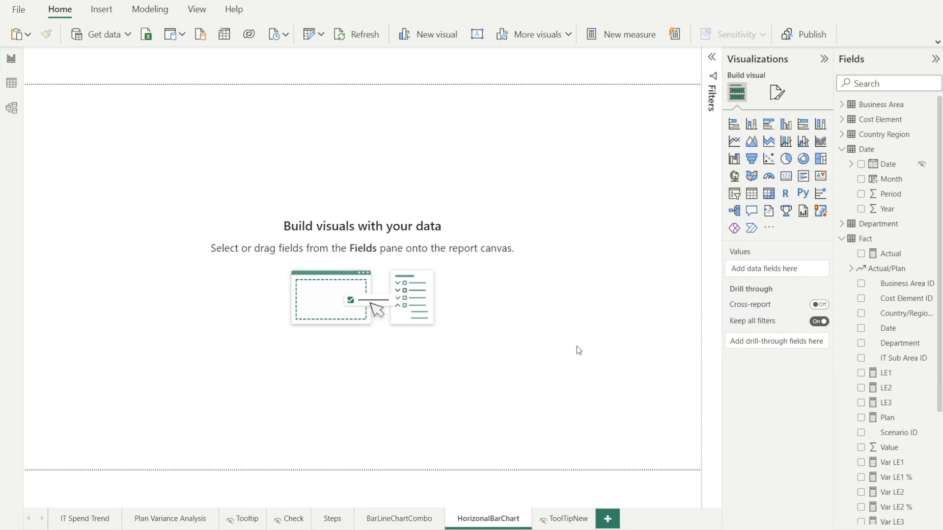
mouse_move(769, 123)
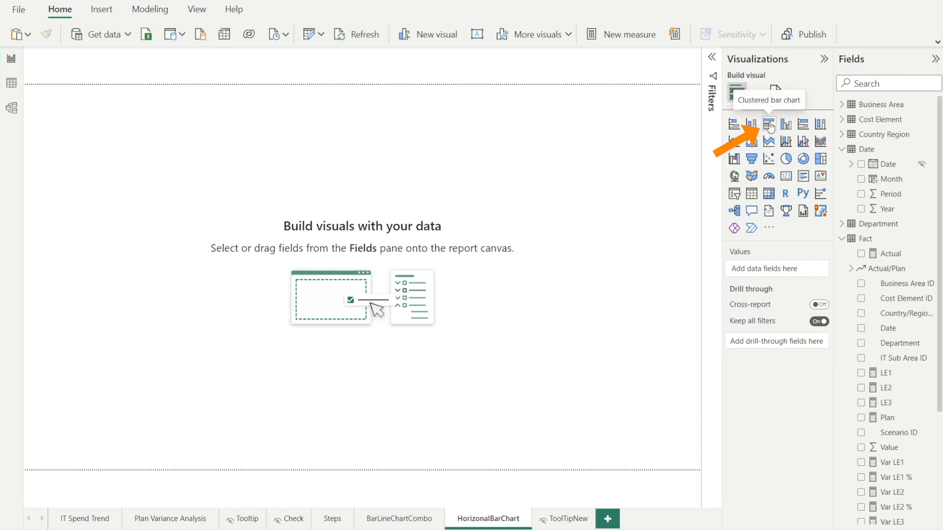
left_click(768, 124)
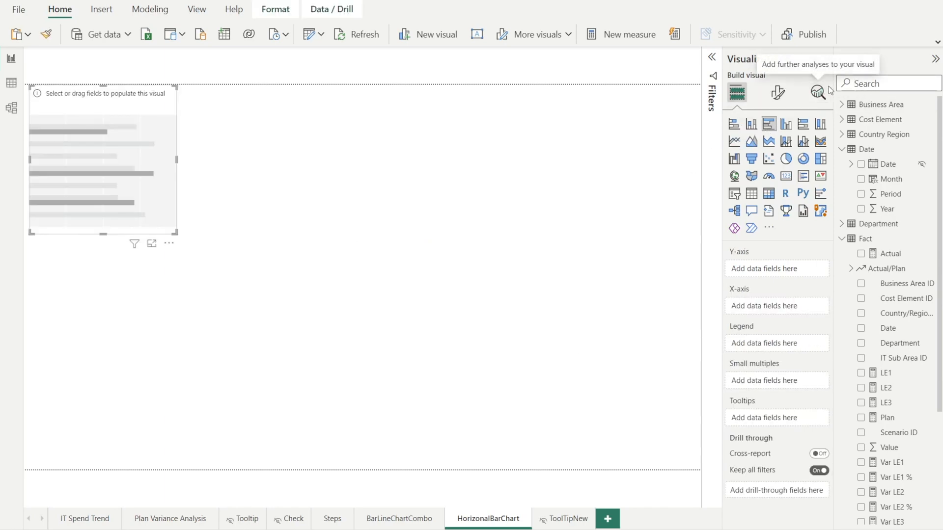
type("var")
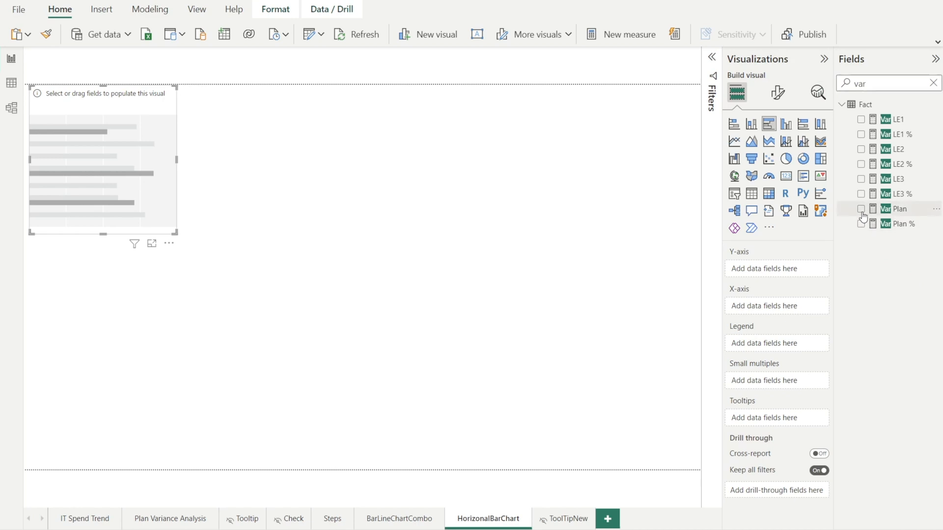
left_click(861, 208)
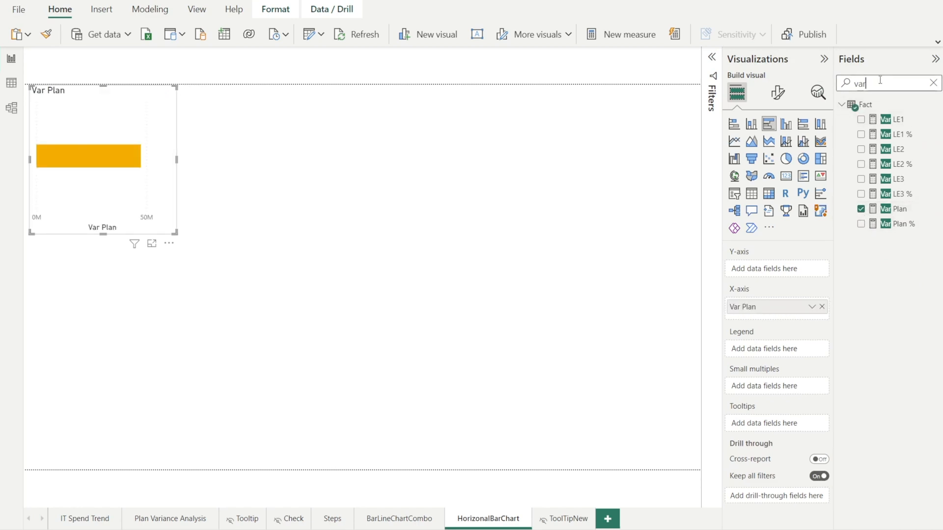
type("region")
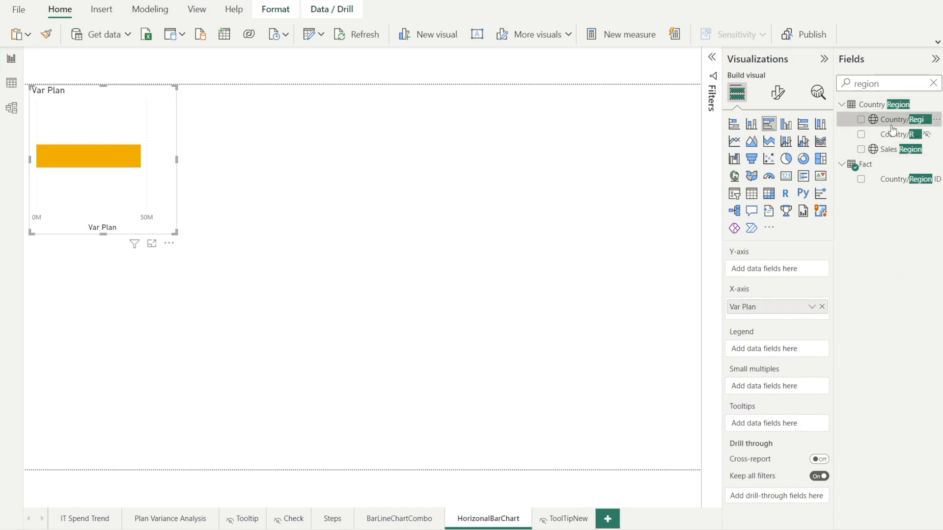
left_click(862, 118)
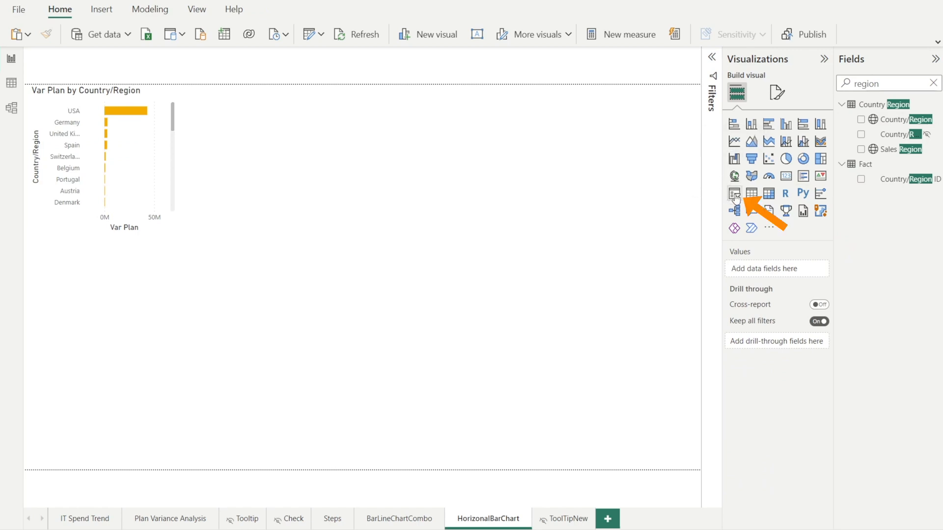
Add a Sales Region slicer and set its style to Dropdown.
left_click(734, 193)
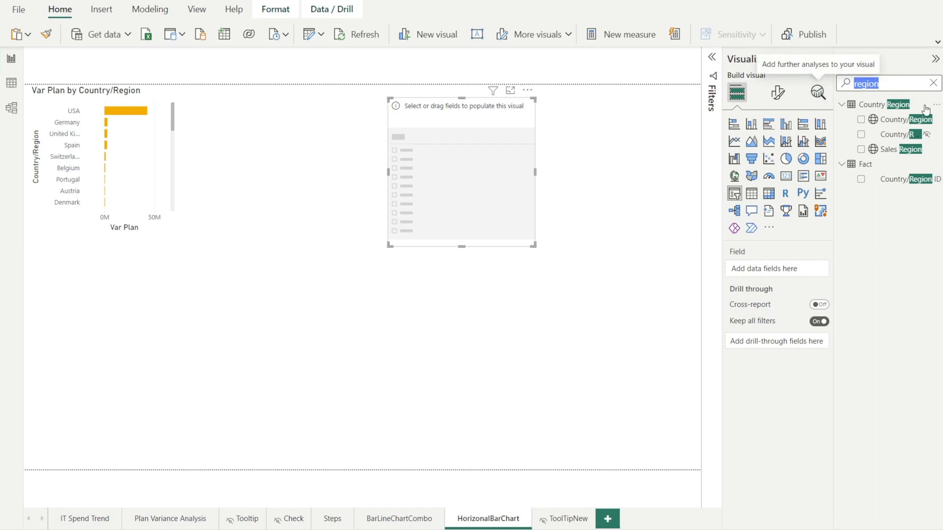
type("sa")
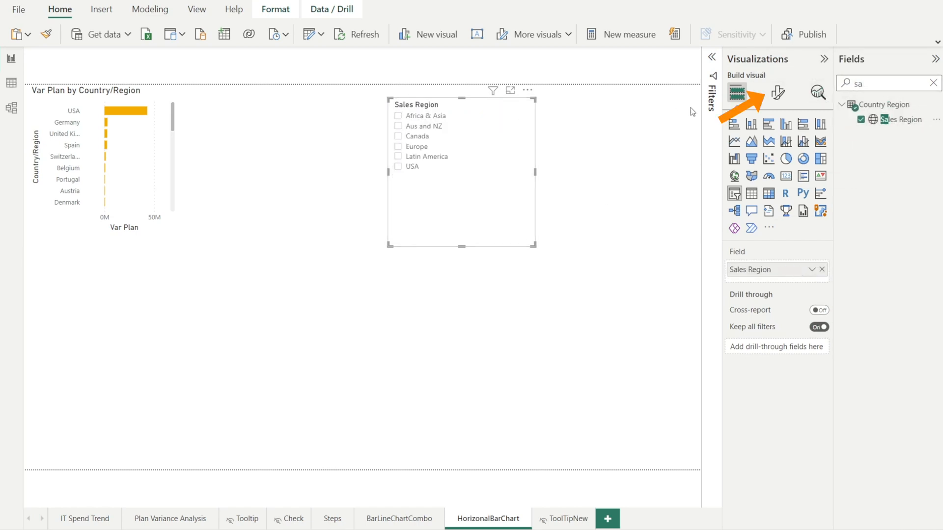
left_click(776, 93)
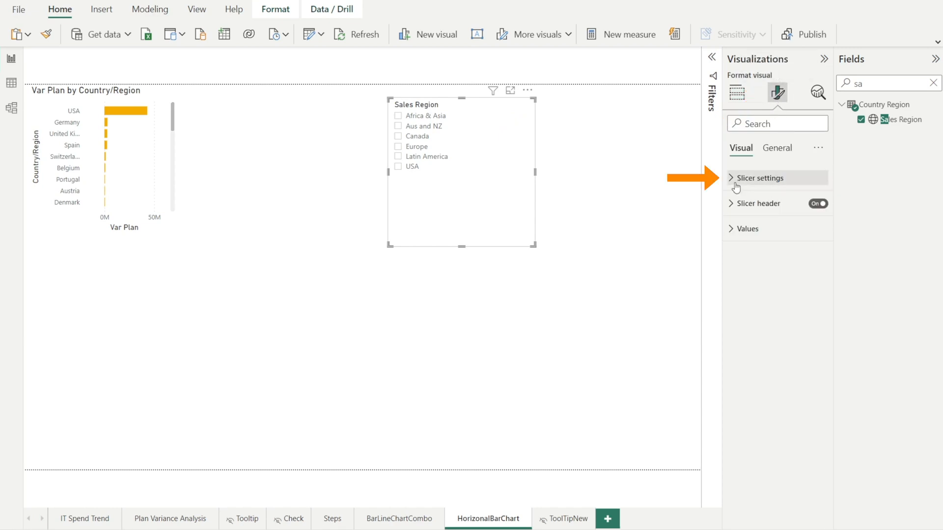
left_click(759, 177)
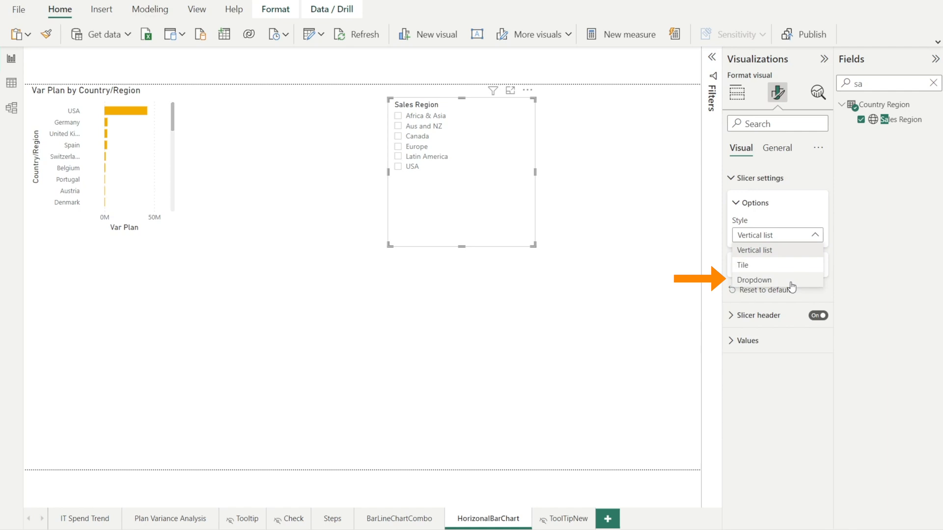
left_click(754, 280)
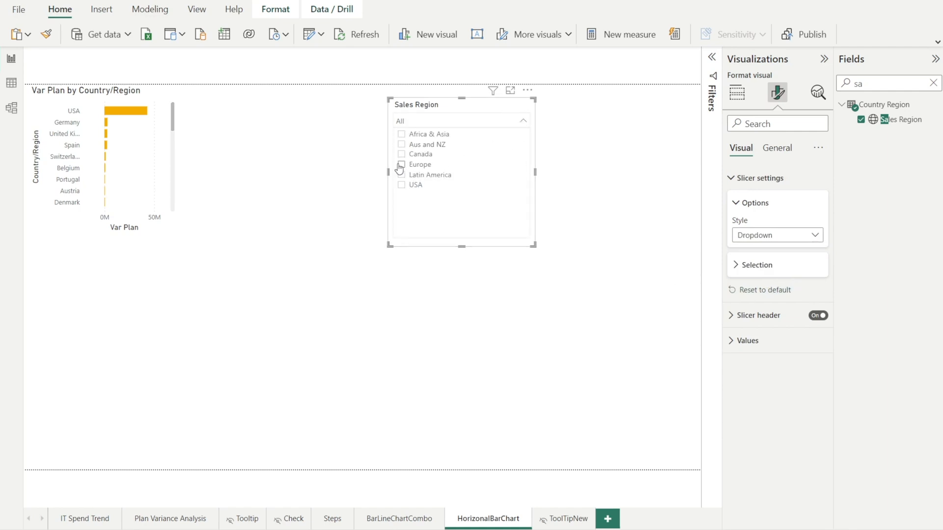
Filter the slicer to Europe and check the Plan Variance Analysis page before returning.
left_click(401, 165)
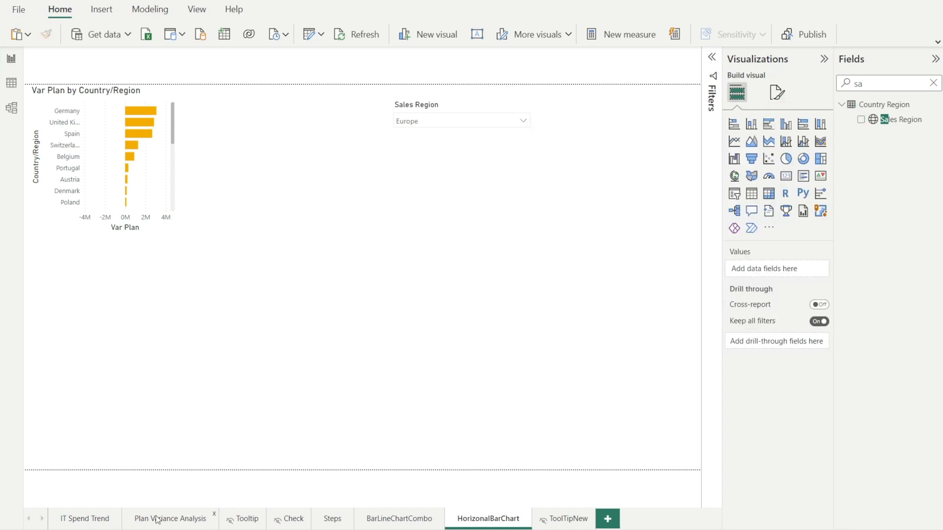
left_click(171, 518)
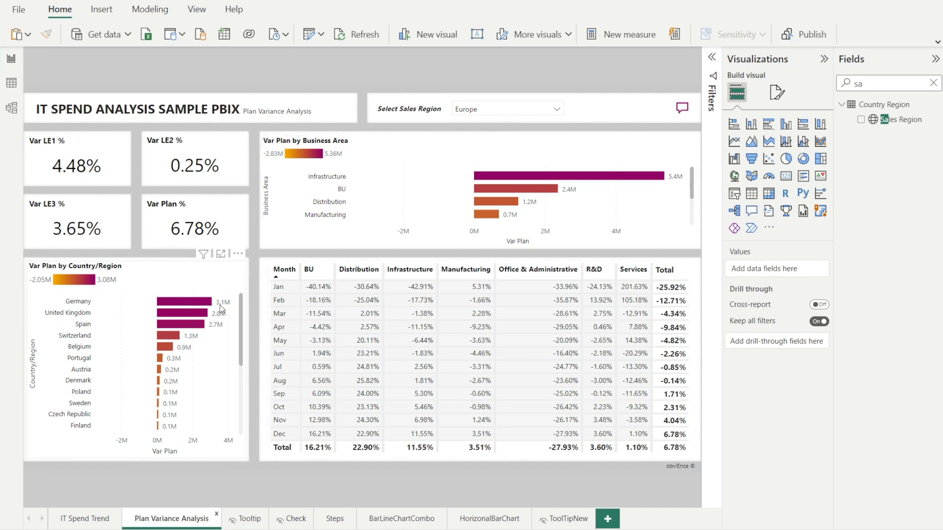
left_click(489, 518)
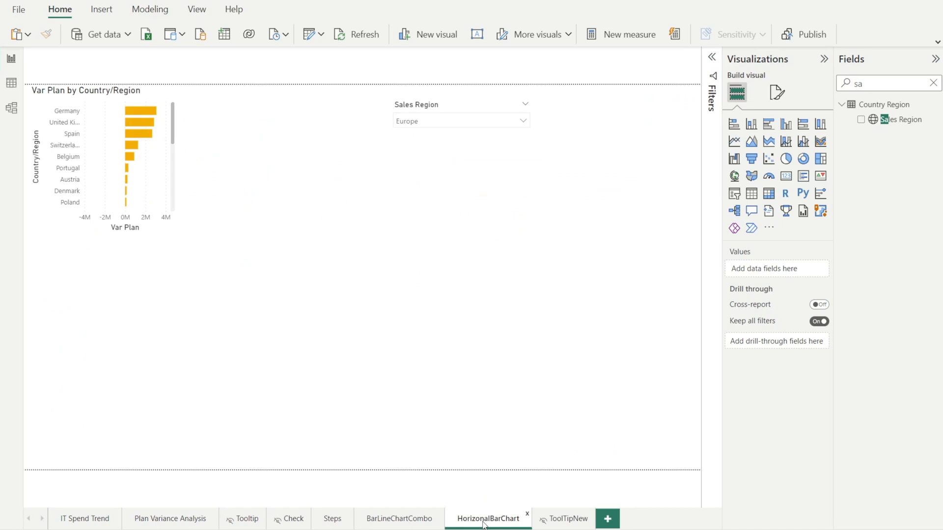
mouse_move(187, 231)
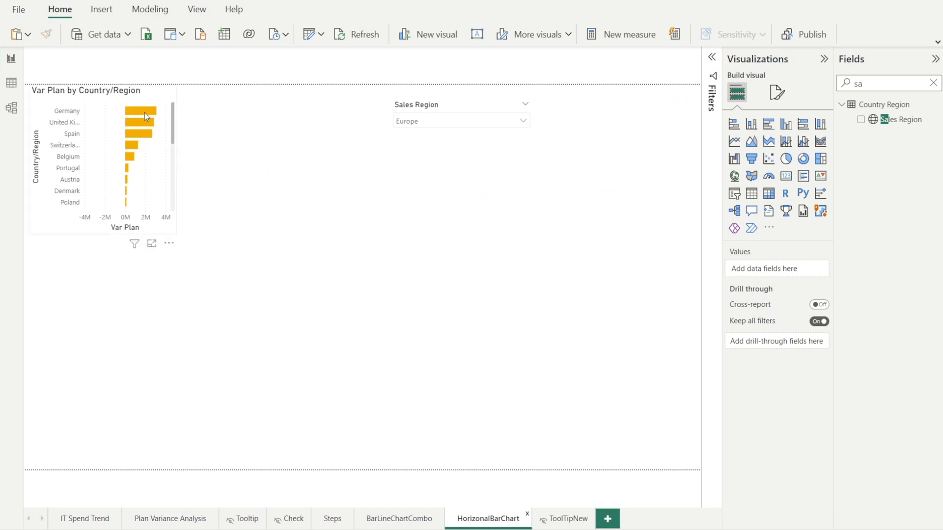
mouse_move(149, 114)
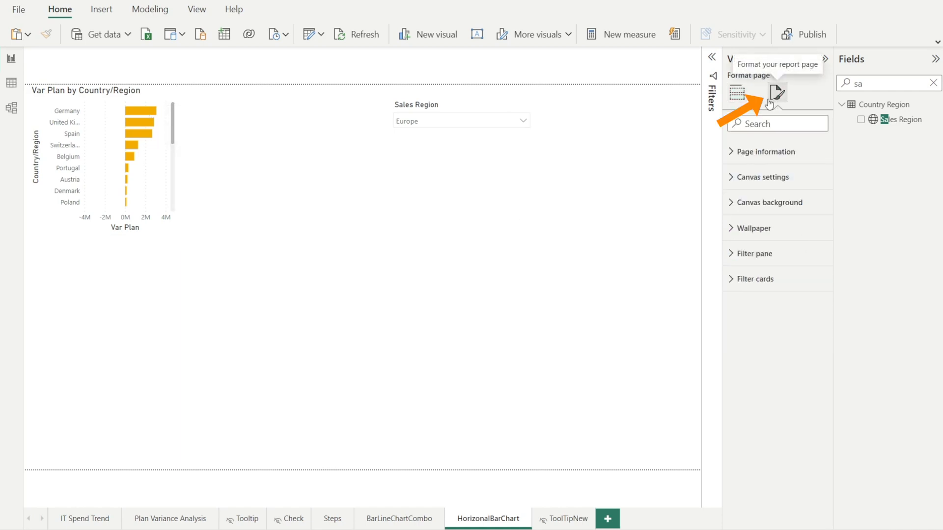
Turn data labels on for the Var Plan bars and enlarge the chart to list more countries.
left_click(108, 156)
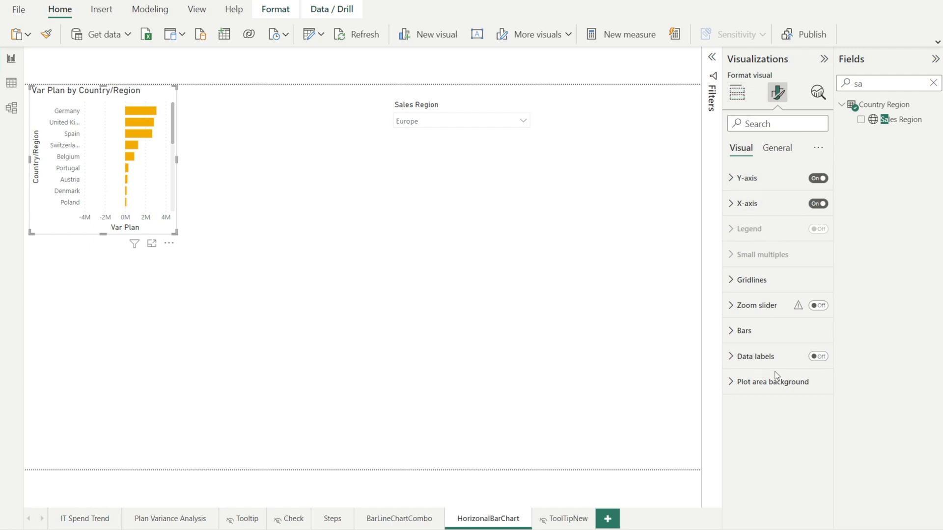
left_click(816, 356)
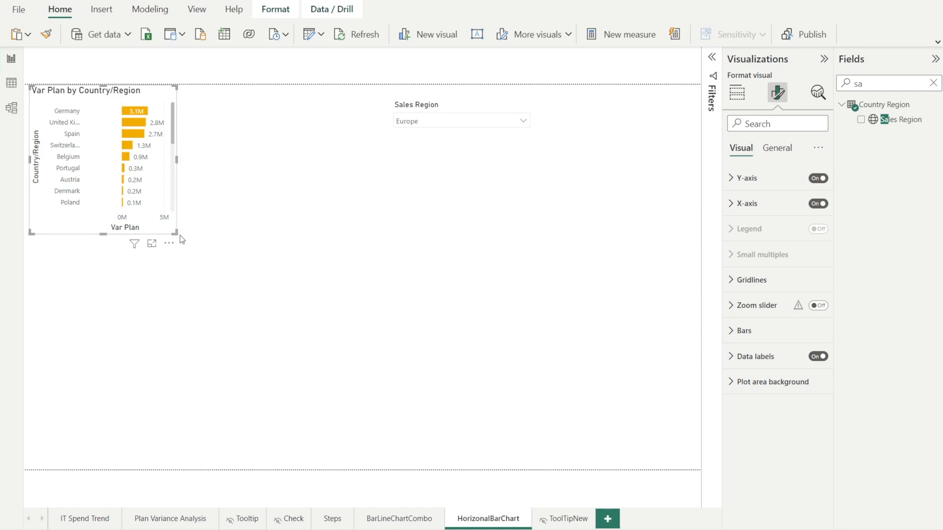
scroll("down", 3)
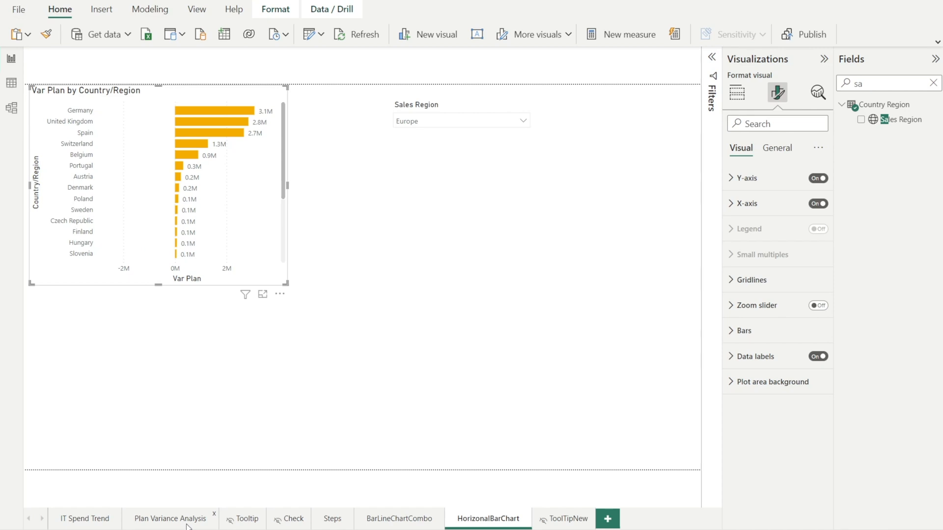
left_click(170, 518)
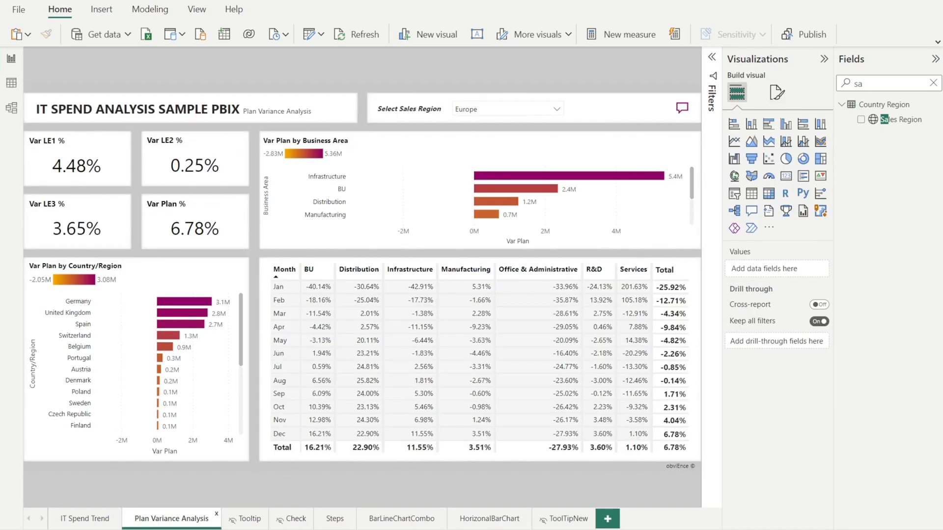
left_click(488, 519)
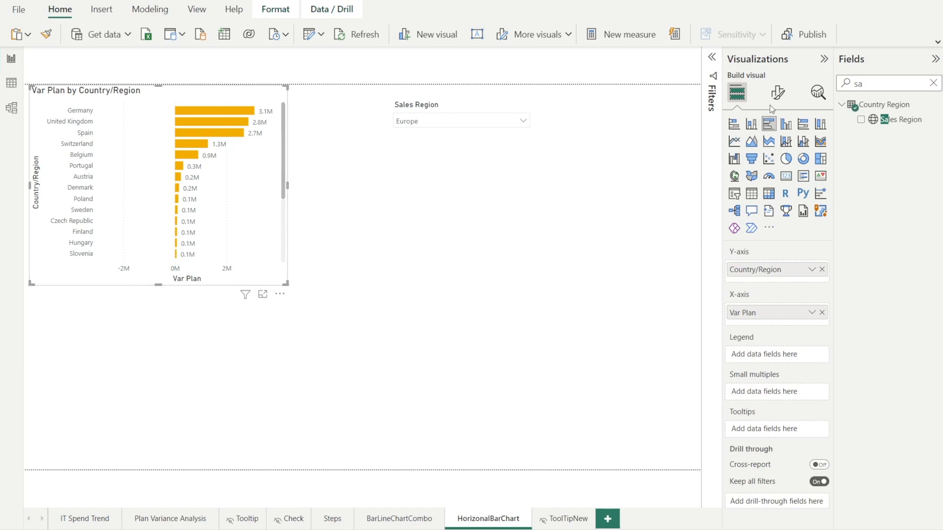
Colour the bars with a Var Plan gradient from yellow minimum to purple maximum via conditional formatting.
left_click(776, 93)
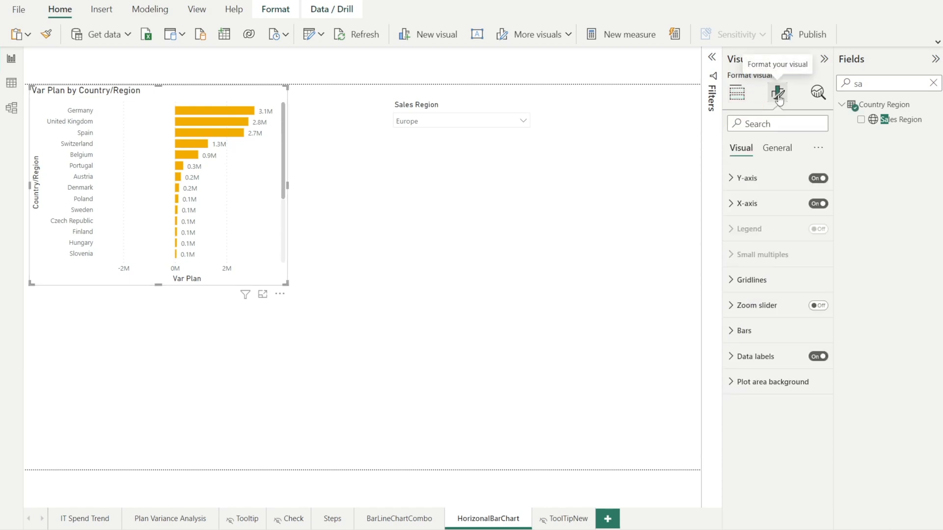
left_click(744, 331)
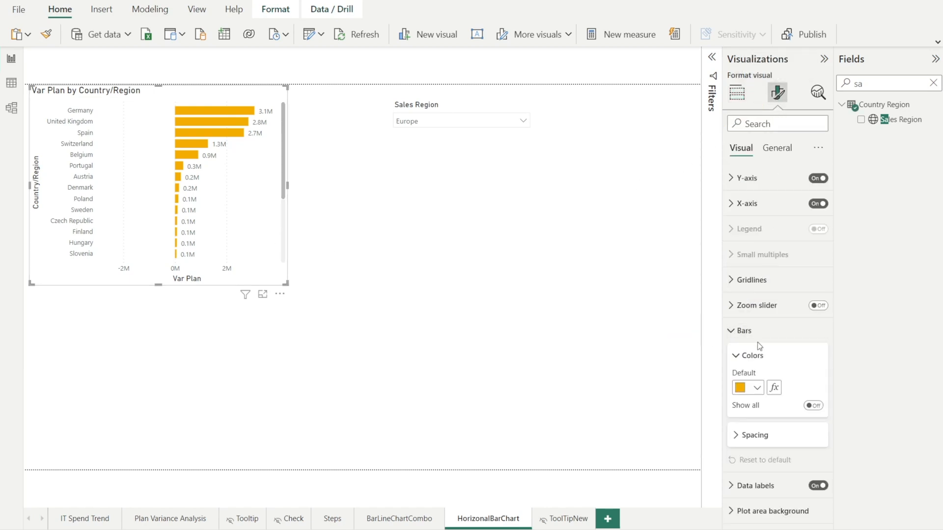
mouse_move(774, 387)
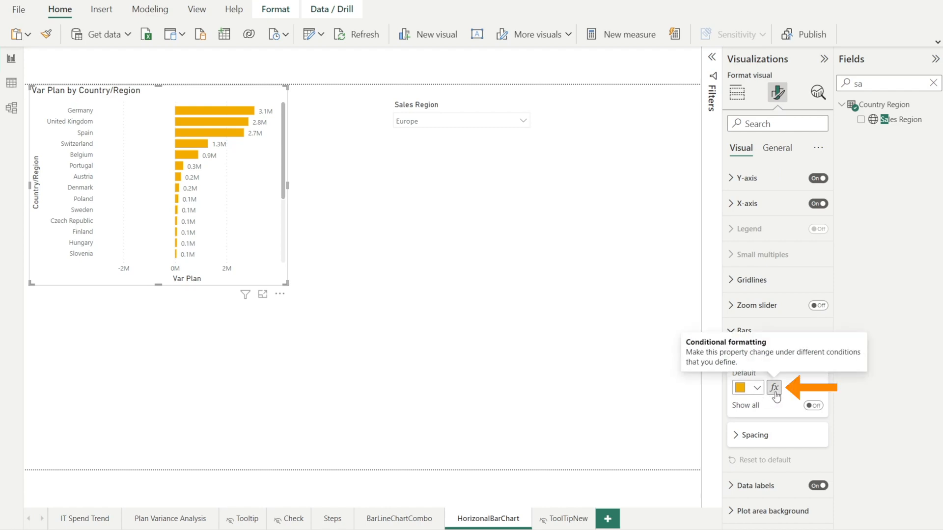
left_click(775, 387)
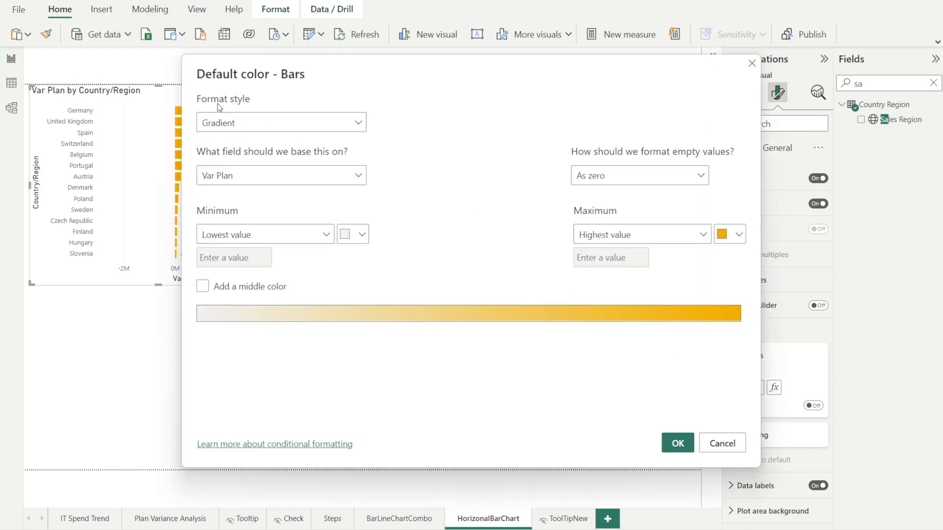
left_click(353, 233)
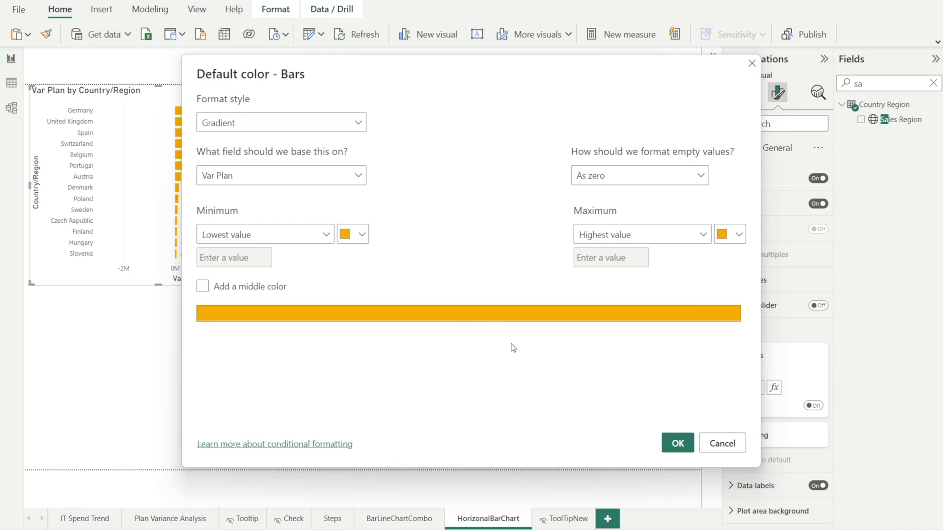
left_click(725, 233)
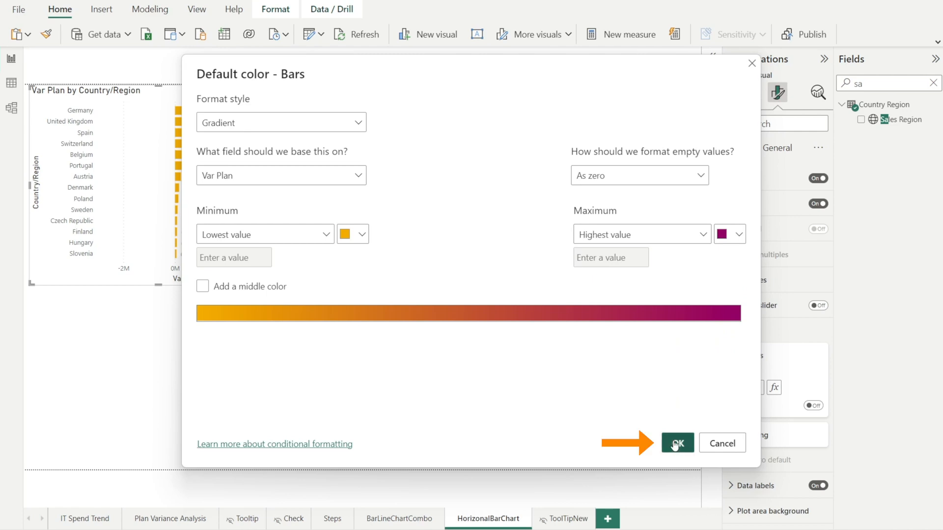
left_click(675, 443)
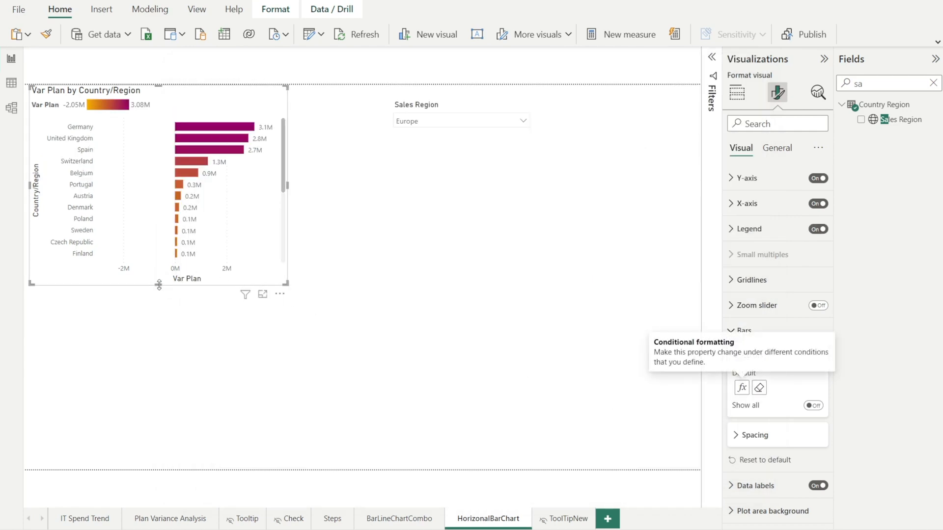
Stretch the chart taller and hide the legend's Var Plan title.
left_click_drag(159, 286, 159, 322)
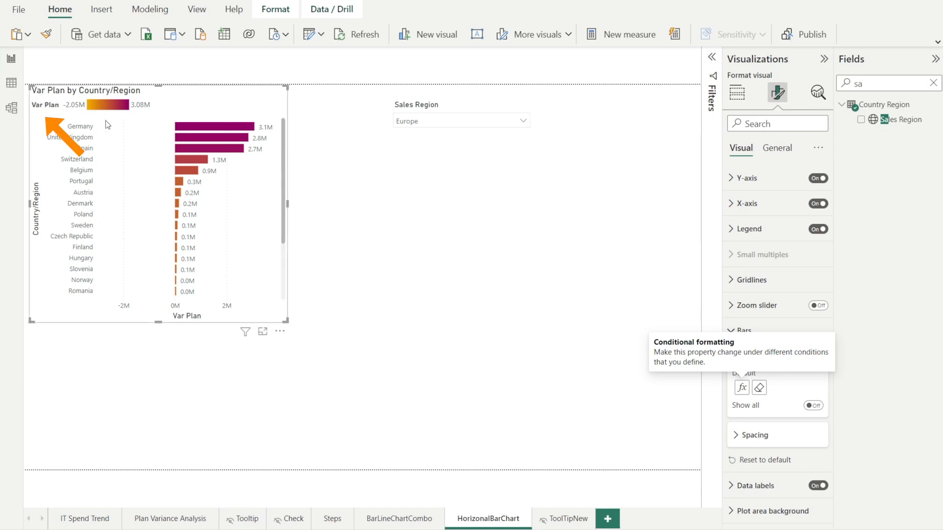
mouse_move(59, 108)
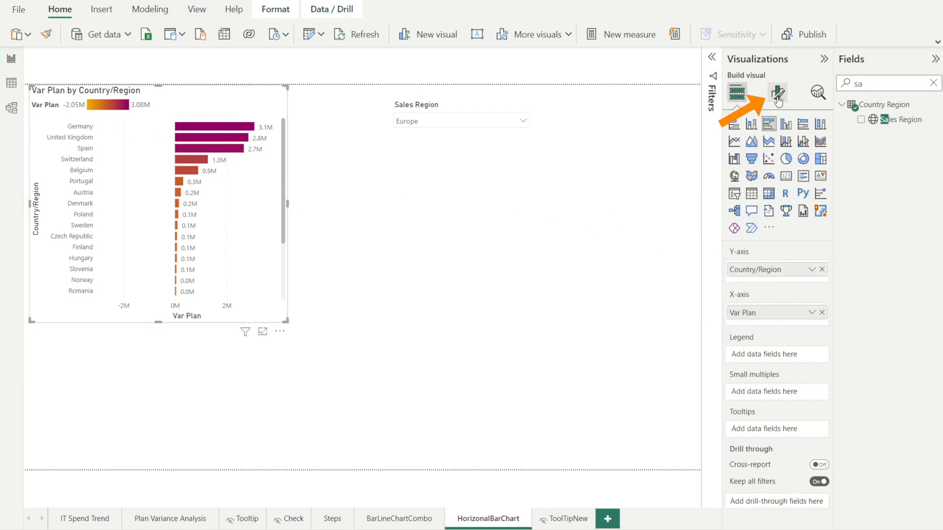
left_click(777, 92)
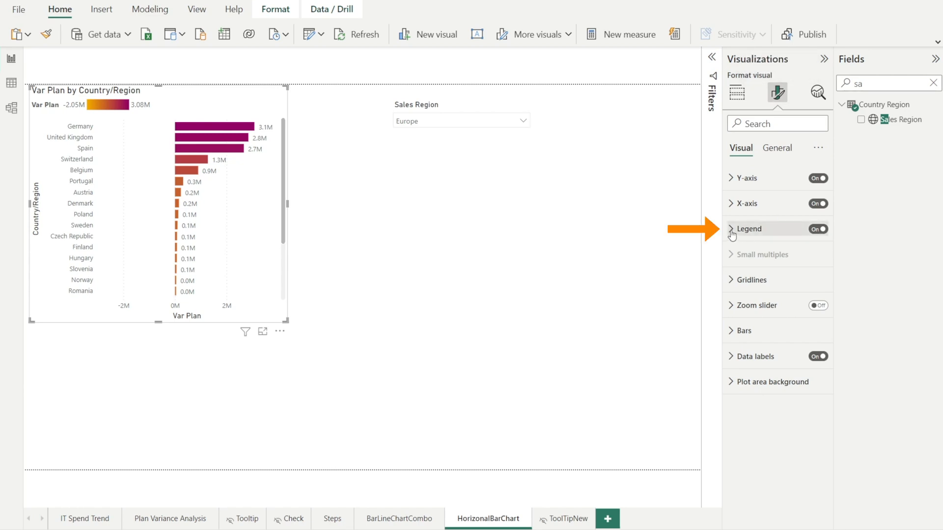
left_click(744, 229)
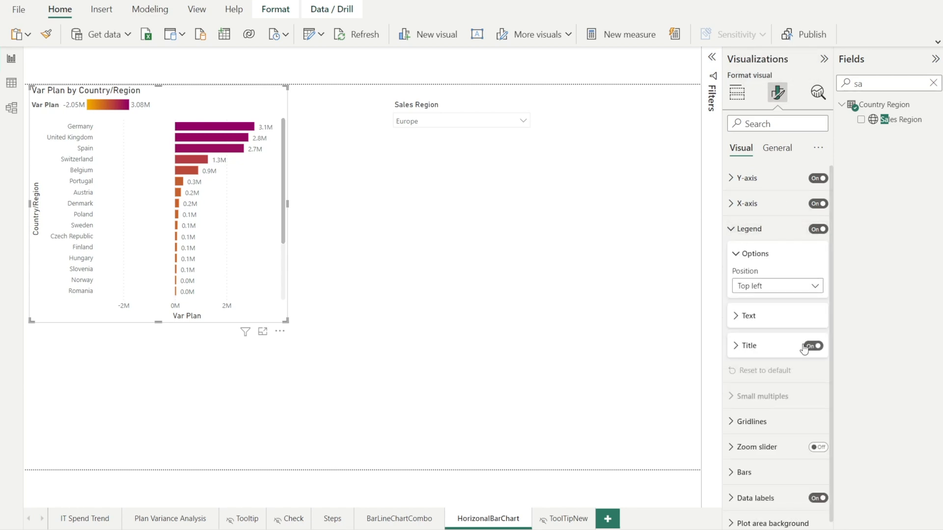
left_click(811, 345)
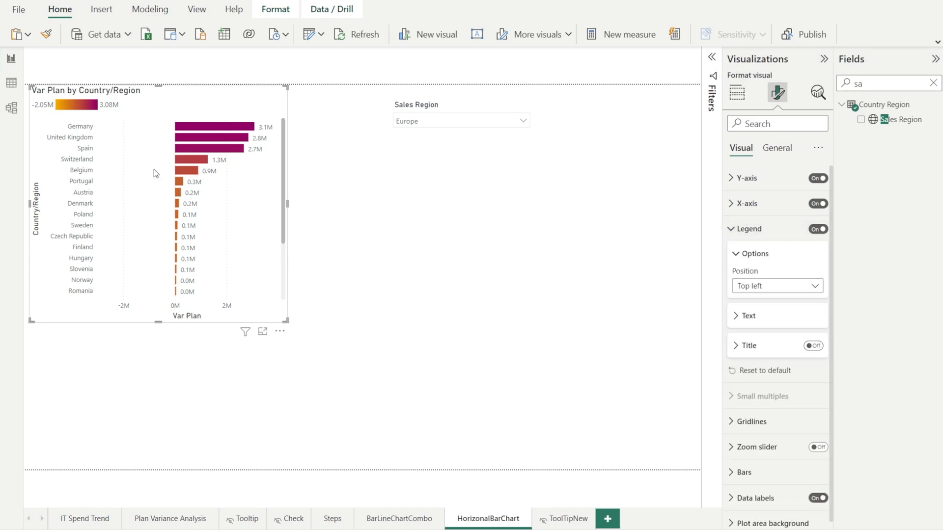
Switch to the Plan Variance Analysis page.
scroll("down", 3)
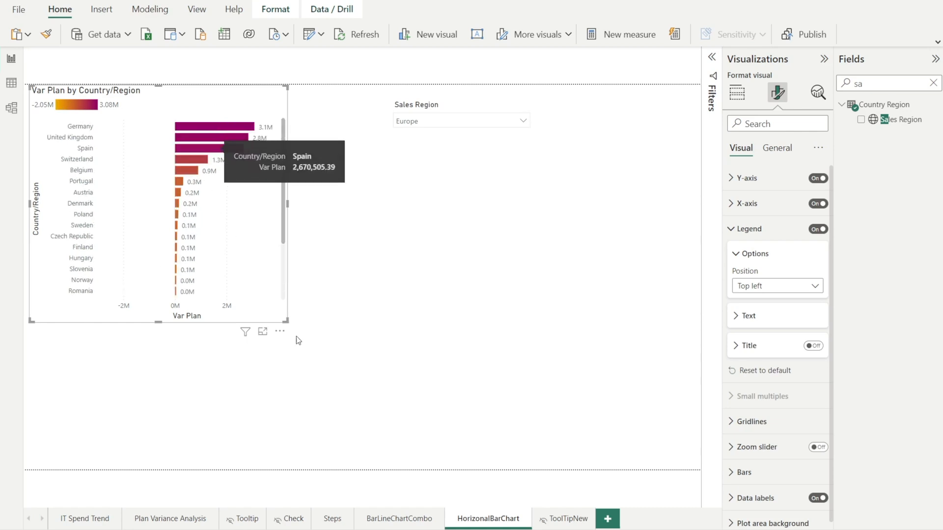
left_click(171, 519)
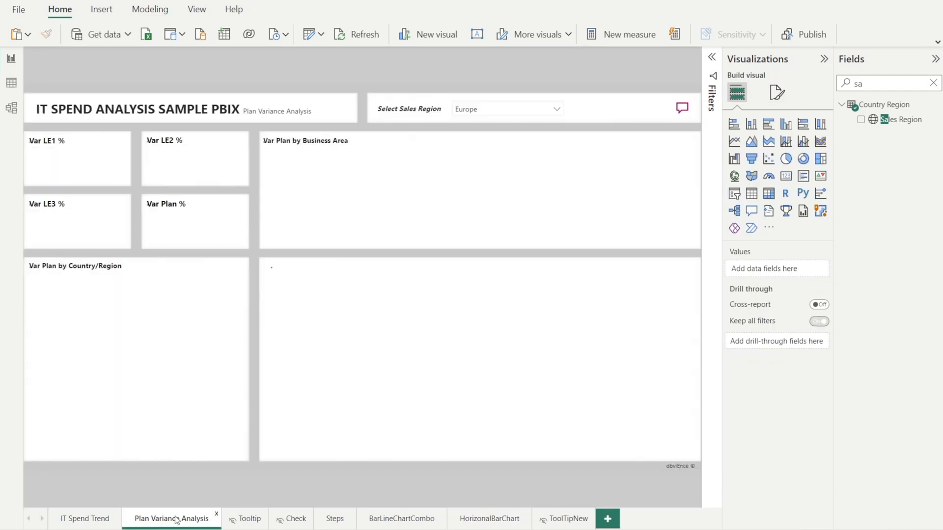